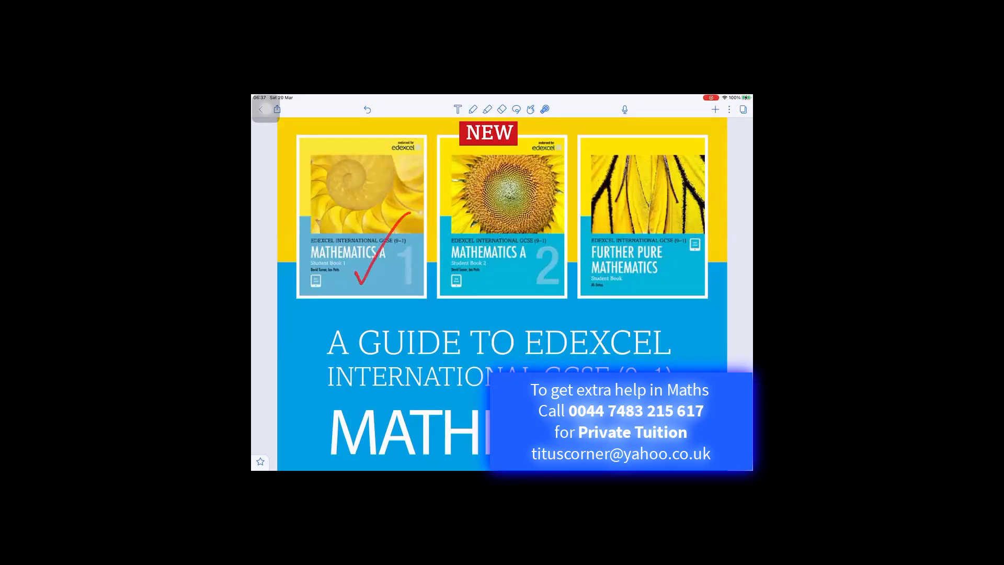
Undo the red tick on the Student Book 1 cover and page forward to the contents.
{"action": "left_click", "coordinate": [367, 109]}
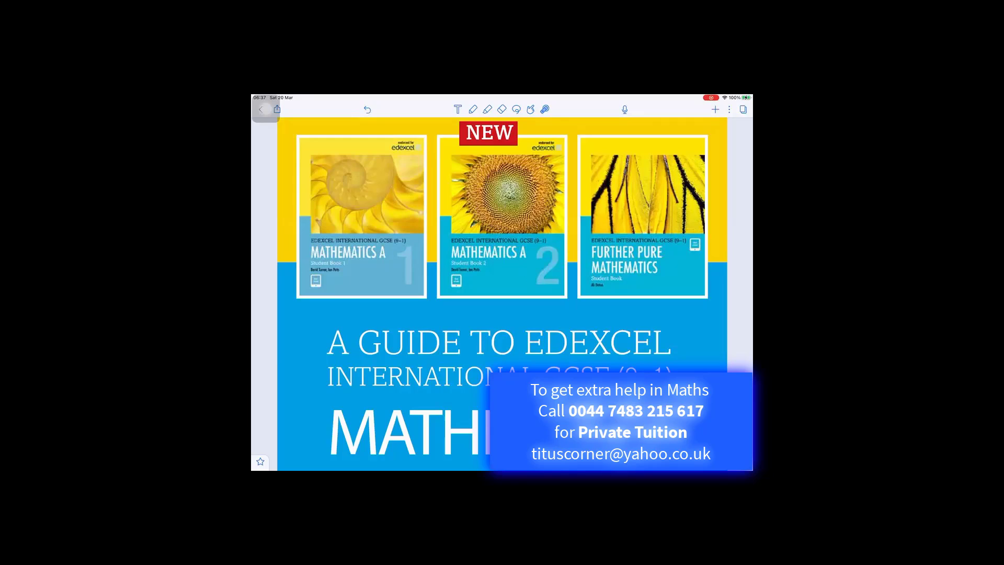
{"action": "left_click_drag", "start_coordinate": [659, 269], "coordinate": [672, 280]}
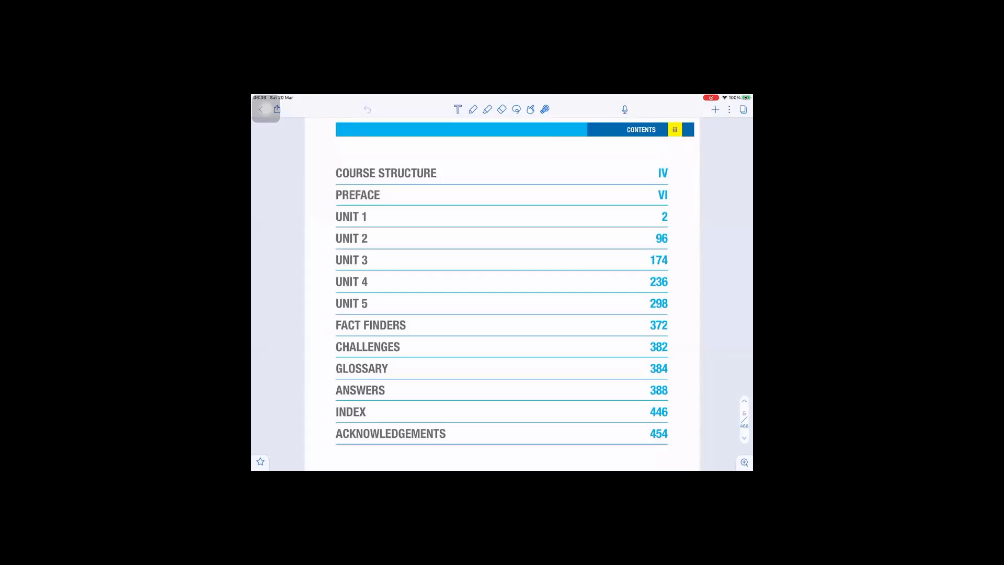
Page past the Course Structure with its ticked Unit 1 topics to 'About This Book'.
{"action": "left_click_drag", "start_coordinate": [371, 205], "coordinate": [403, 295]}
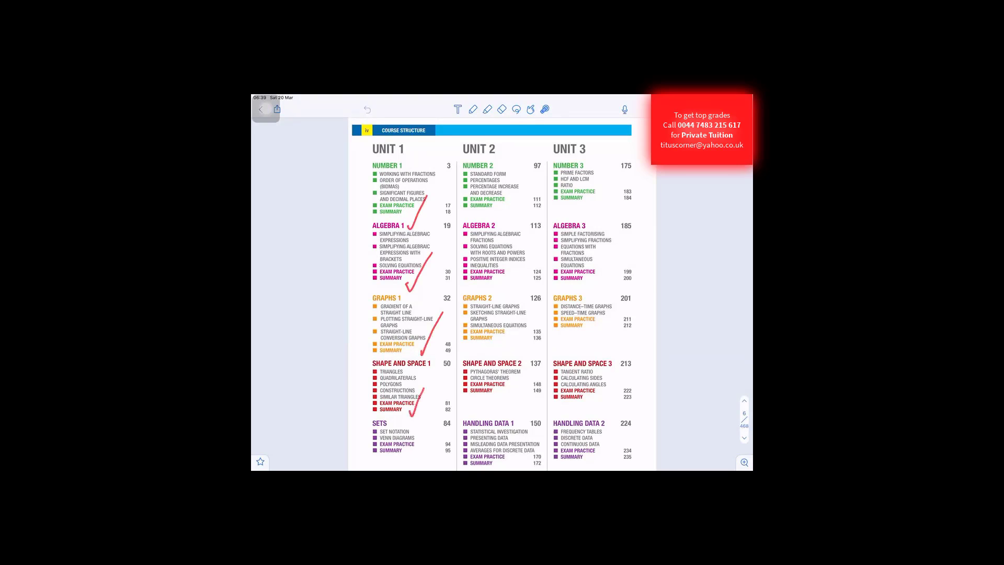
{"action": "left_click_drag", "start_coordinate": [524, 121], "coordinate": [502, 224]}
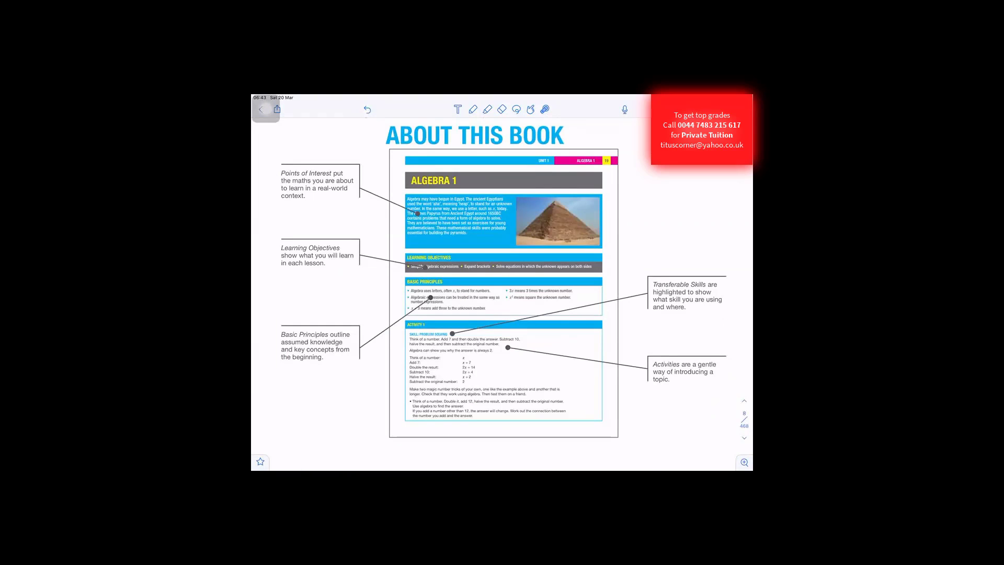
Page onward to the Assessment Overview of the two Higher Tier papers.
{"action": "left_click_drag", "start_coordinate": [304, 196], "coordinate": [333, 157]}
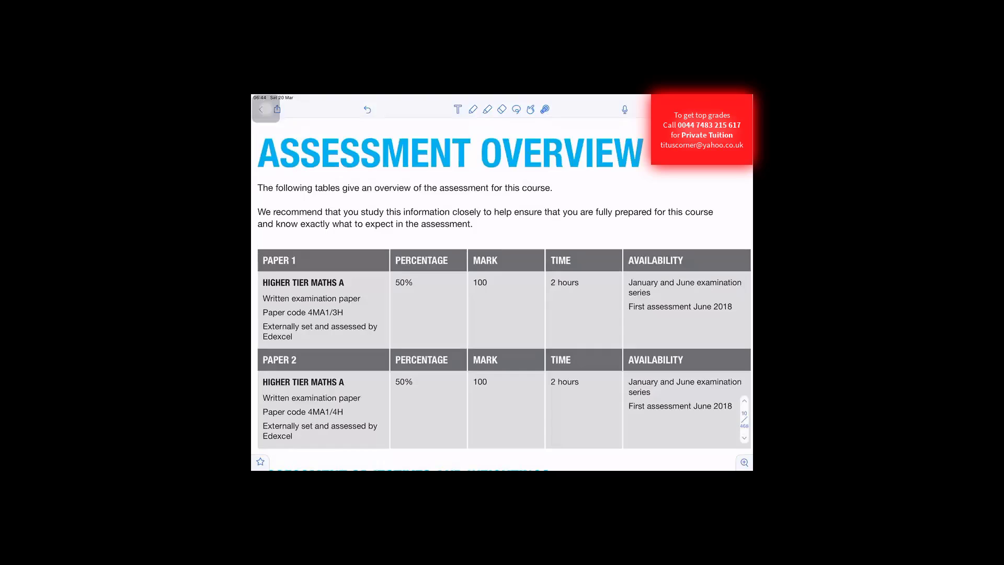
Underline 'tables give an overview' in red, undo it, and mark a further line.
{"action": "left_click_drag", "start_coordinate": [311, 196], "coordinate": [383, 196]}
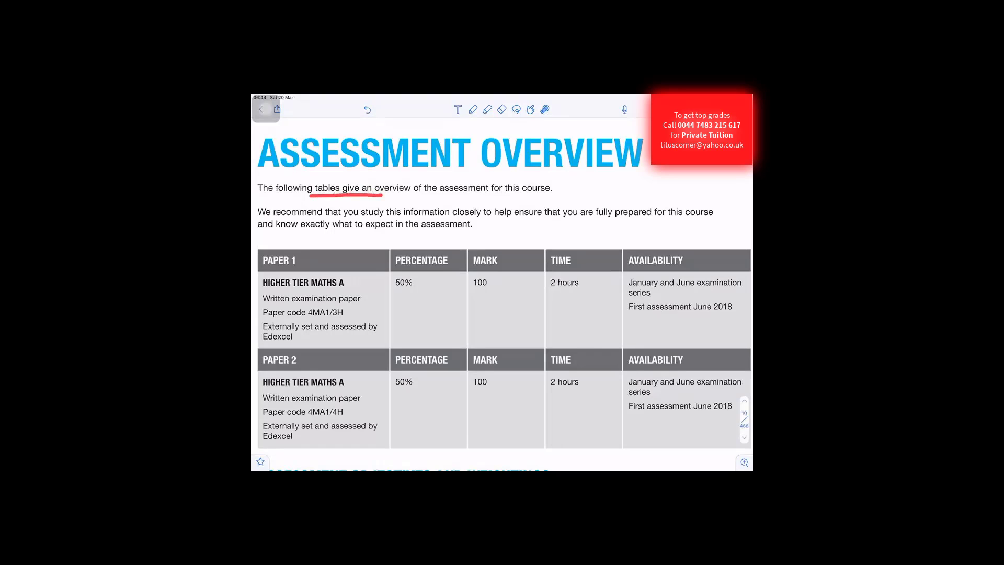
{"action": "left_click", "coordinate": [367, 109]}
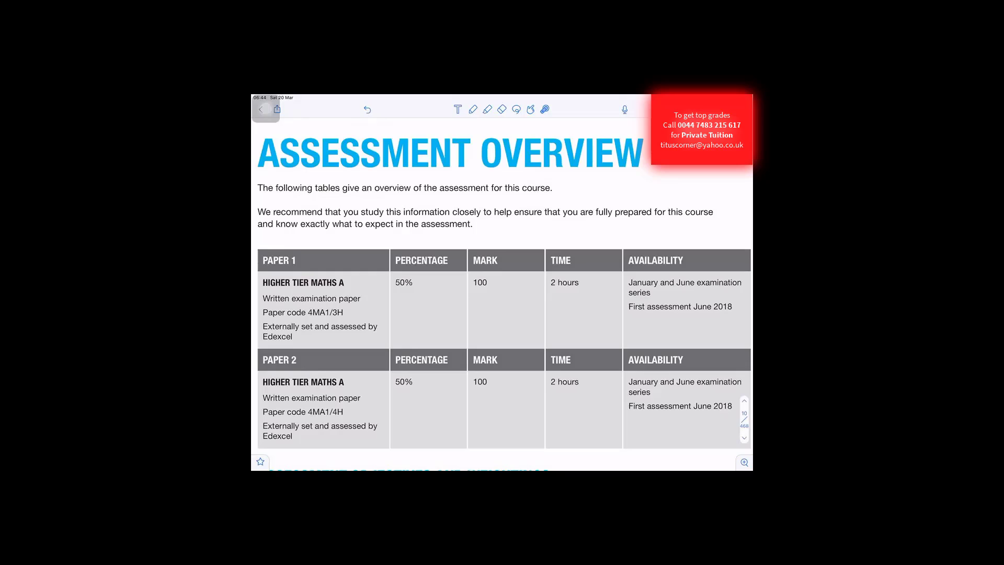
{"action": "left_click_drag", "start_coordinate": [591, 220], "coordinate": [717, 219]}
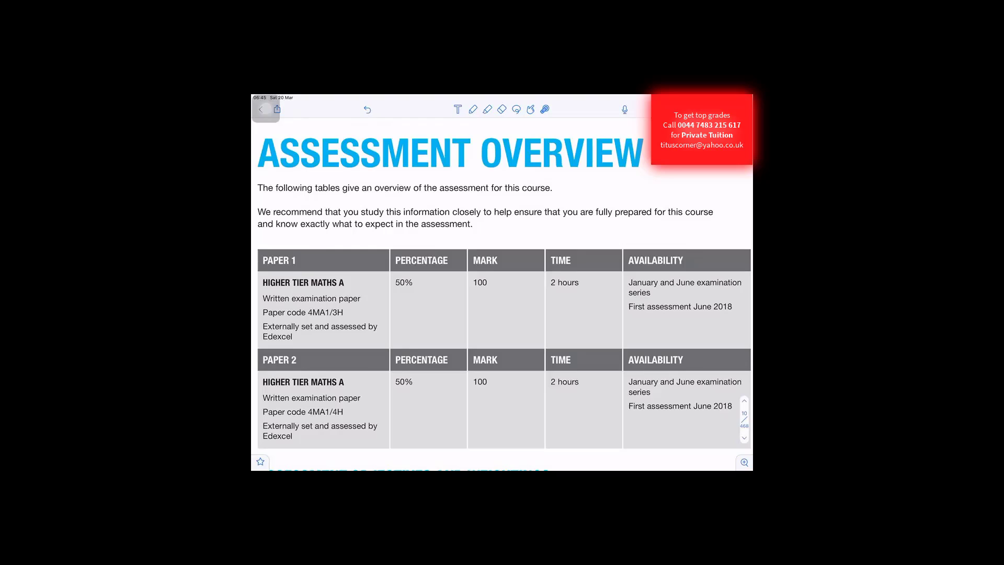
Tick Paper 1's 'Externally set and assessed by Edexcel' line, then undo the last mark.
{"action": "left_click_drag", "start_coordinate": [355, 304], "coordinate": [389, 261]}
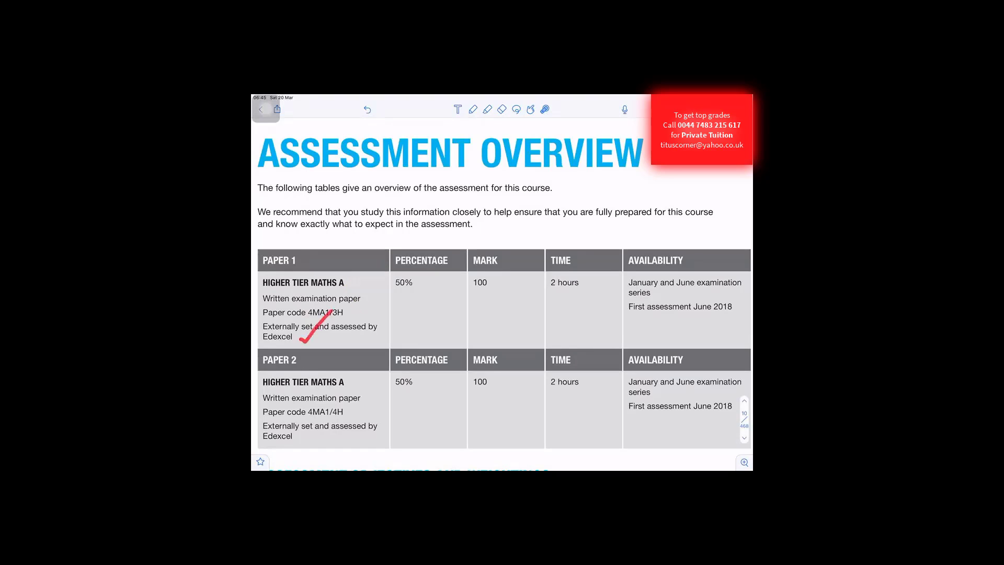
{"action": "left_click", "coordinate": [365, 108]}
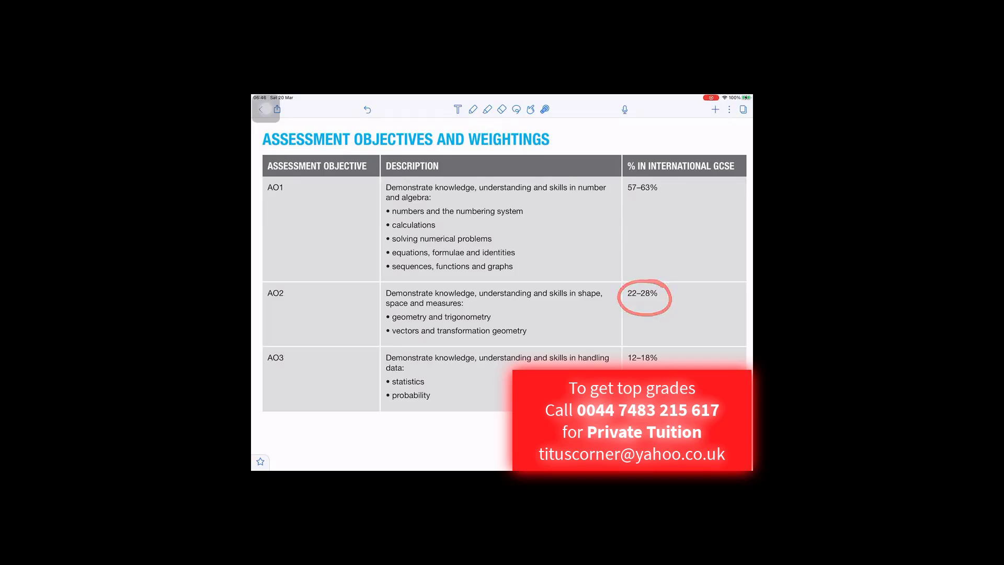
Tick AO3's statistics and probability bullets in red and scroll down the guide.
{"action": "left_click_drag", "start_coordinate": [425, 359], "coordinate": [455, 401]}
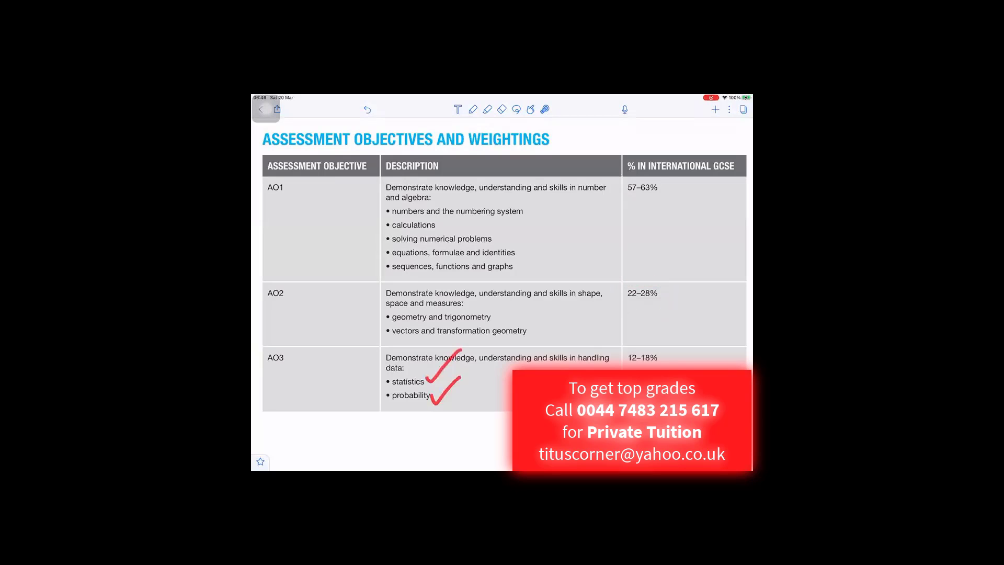
{"action": "scroll", "scroll_direction": "down", "scroll_amount": 3}
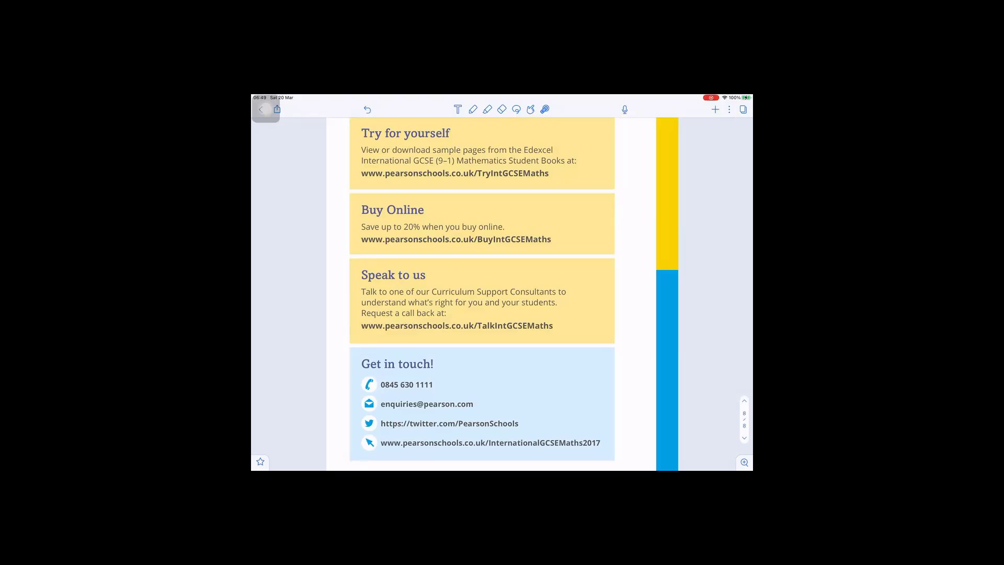
Page past the 'Get in touch' back page to the Revision Guide cover.
{"action": "left_click_drag", "start_coordinate": [549, 242], "coordinate": [598, 200]}
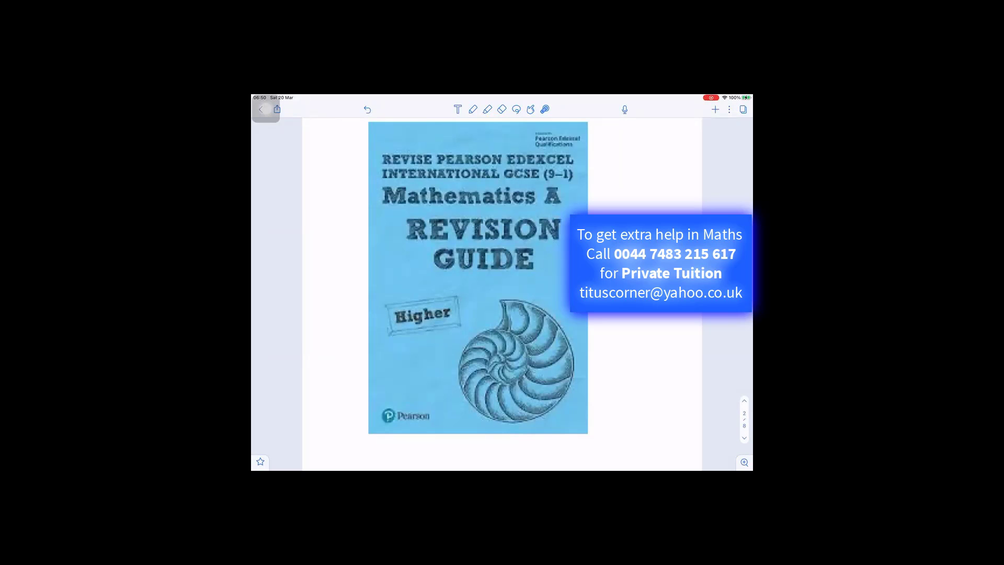
Return through the document to the opening page with the Student Book covers.
{"action": "left_click_drag", "start_coordinate": [550, 211], "coordinate": [591, 165]}
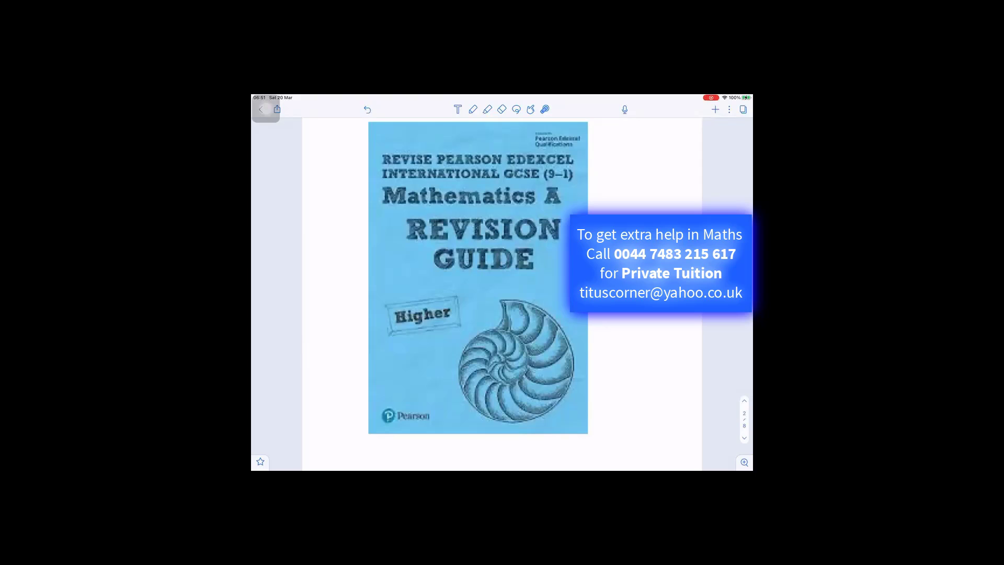
{"action": "left_click", "coordinate": [546, 276]}
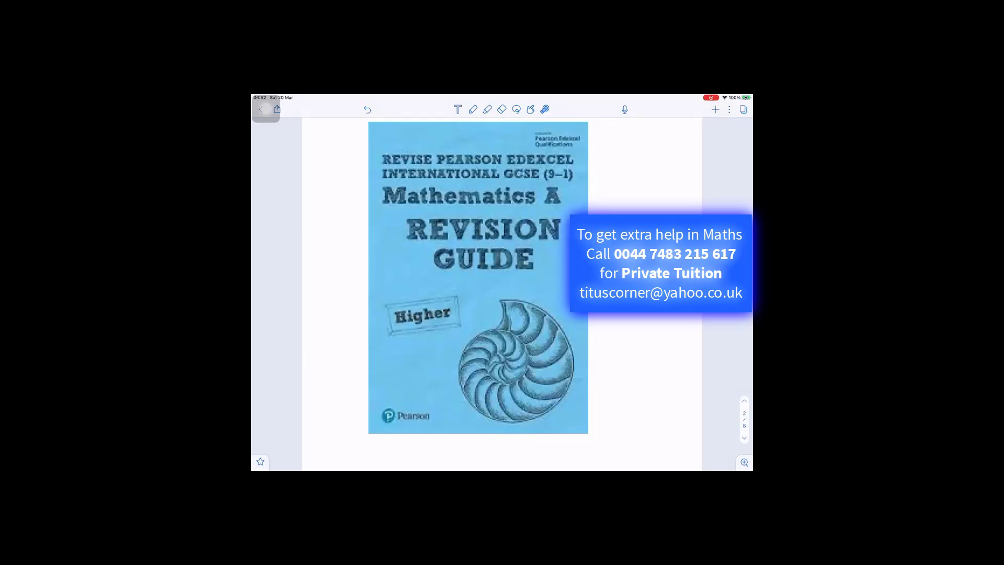
{"action": "scroll", "scroll_direction": "down", "scroll_amount": 3}
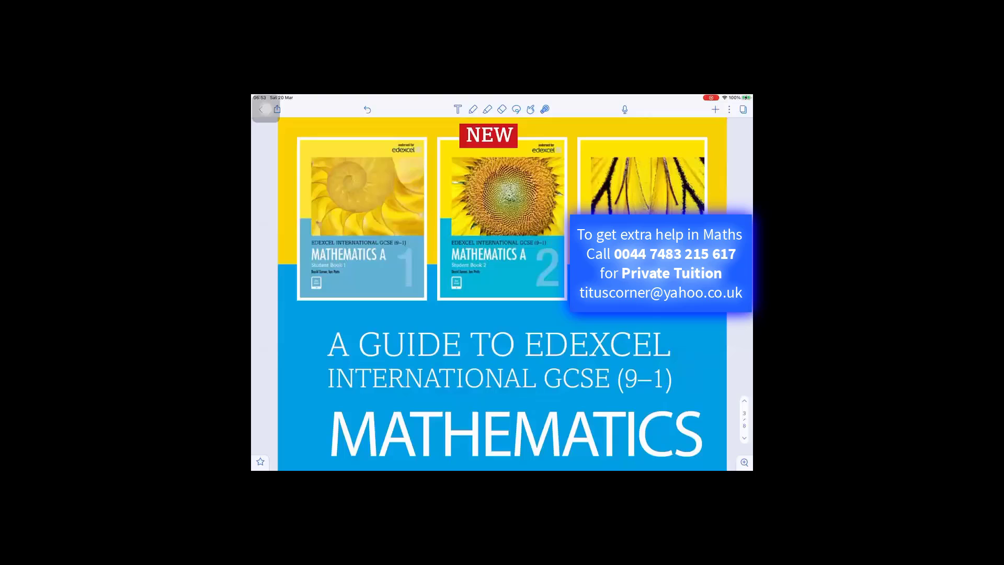